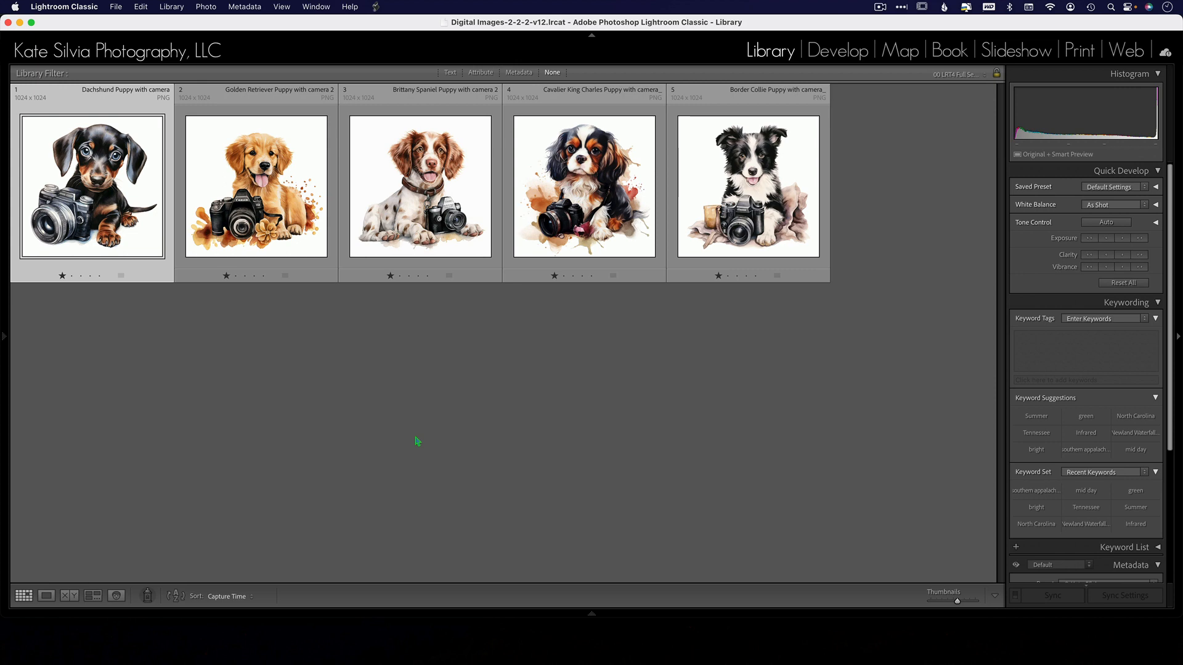
{"action": "mouse_move", "coordinate": [315, 366]}
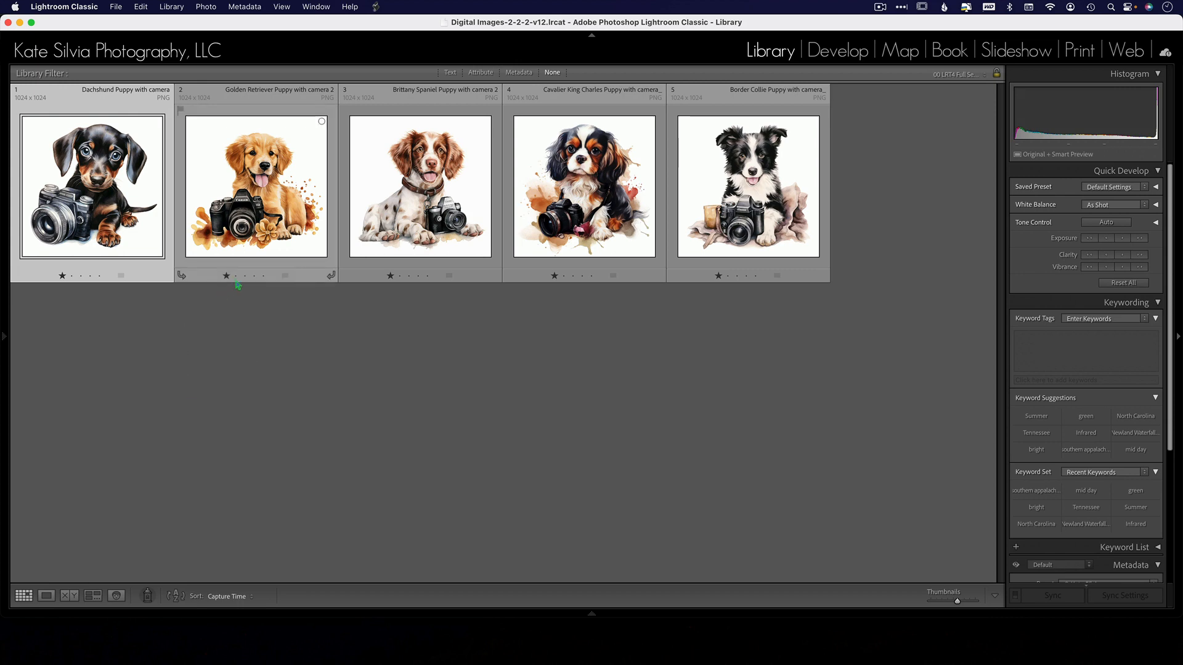
- Select the Dachshund through Border Collie thumbnails, all five puppy illustrations
{"action": "left_click", "coordinate": [747, 187]}
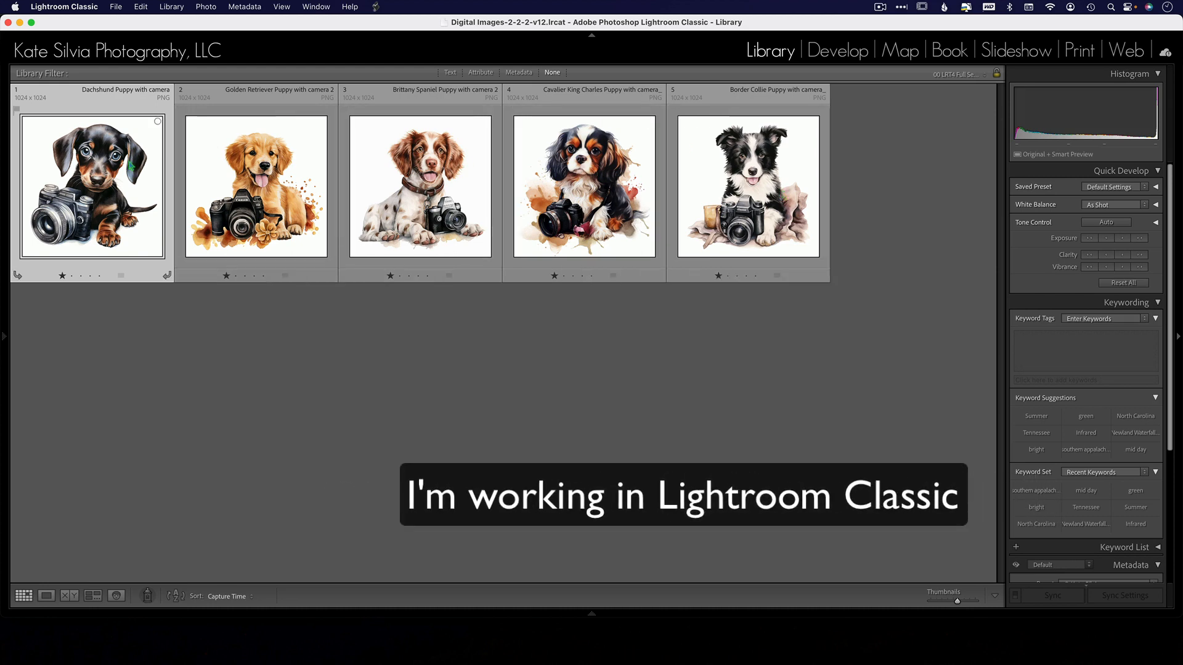
{"action": "left_click", "coordinate": [747, 186]}
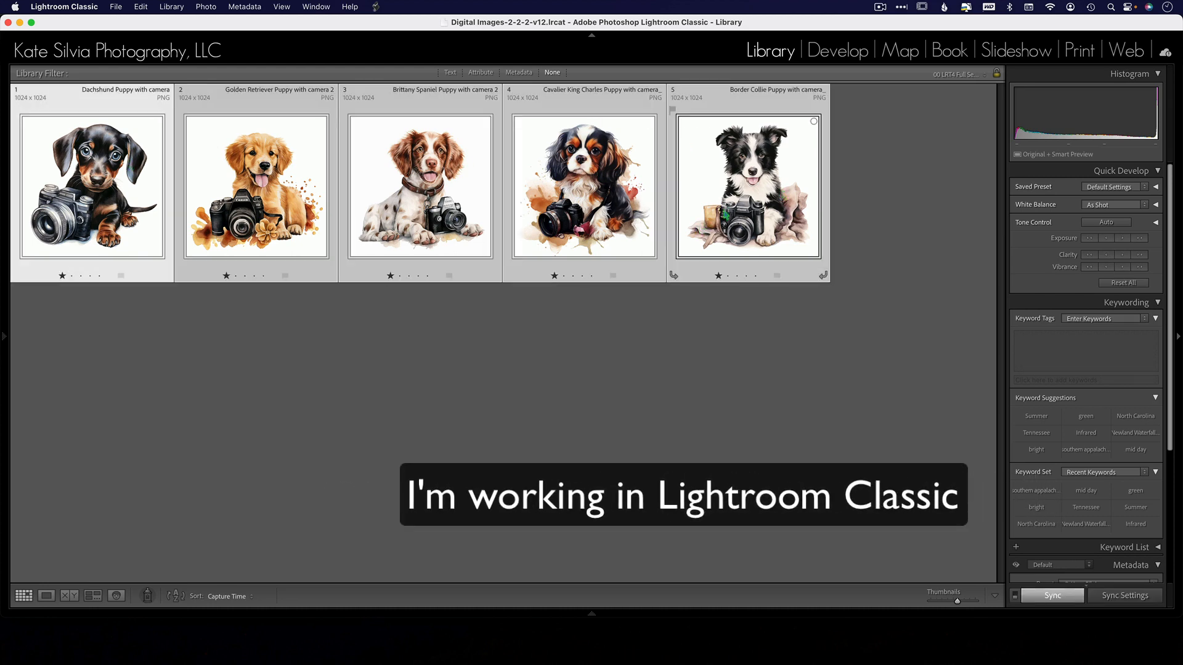
- Edit the five selected photos in Topaz Photo AI as copies with Lightroom adjustments
{"action": "right_click", "coordinate": [749, 187]}
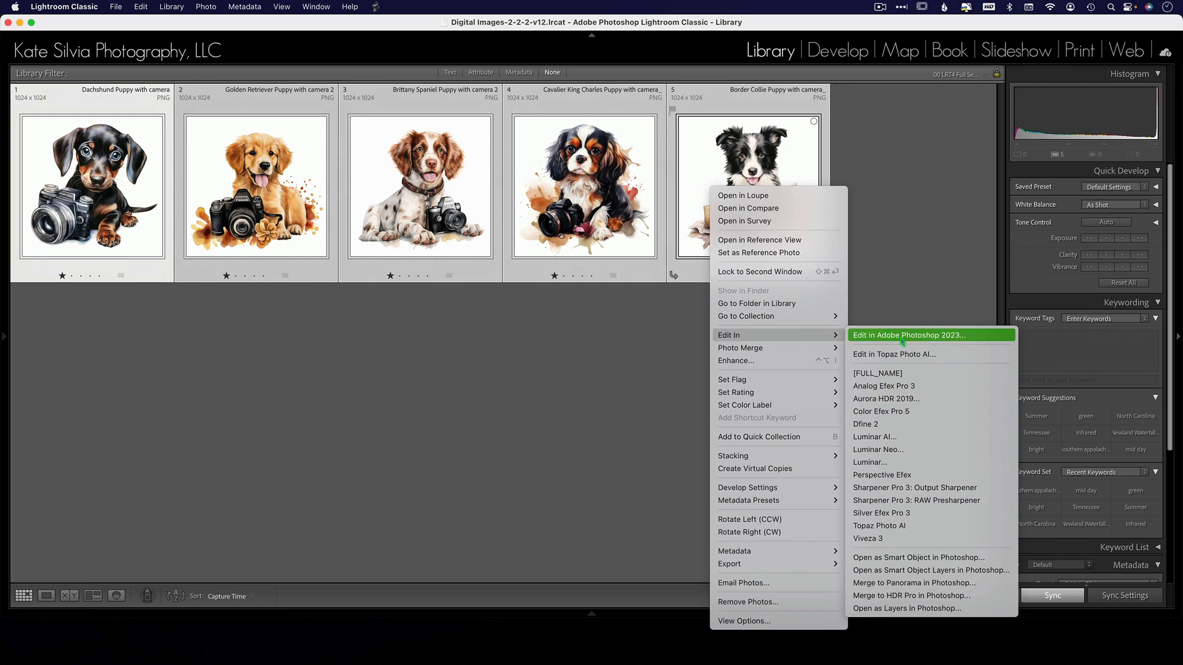
{"action": "left_click", "coordinate": [894, 355]}
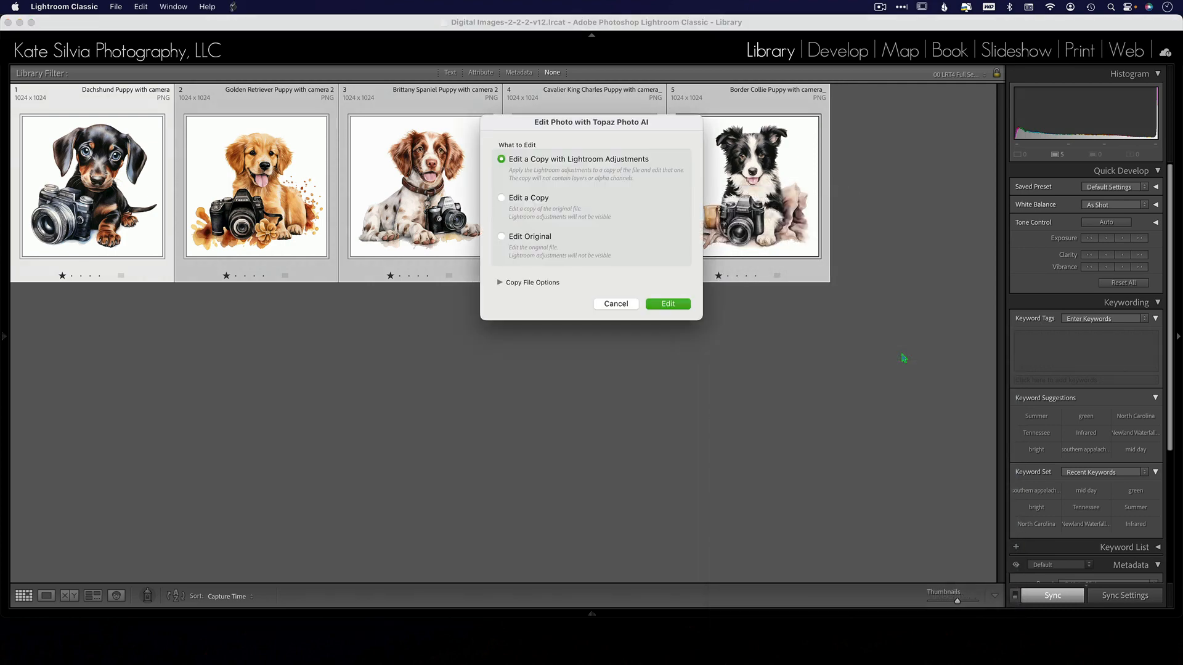
{"action": "left_click", "coordinate": [667, 303]}
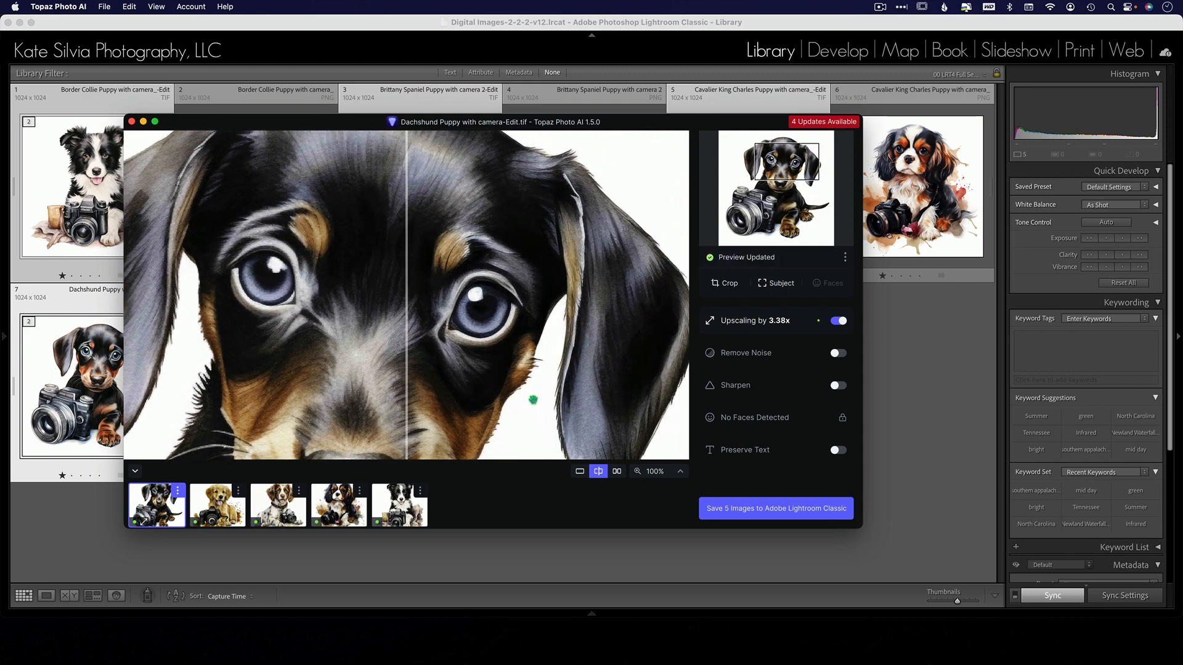
{"action": "mouse_move", "coordinate": [752, 321]}
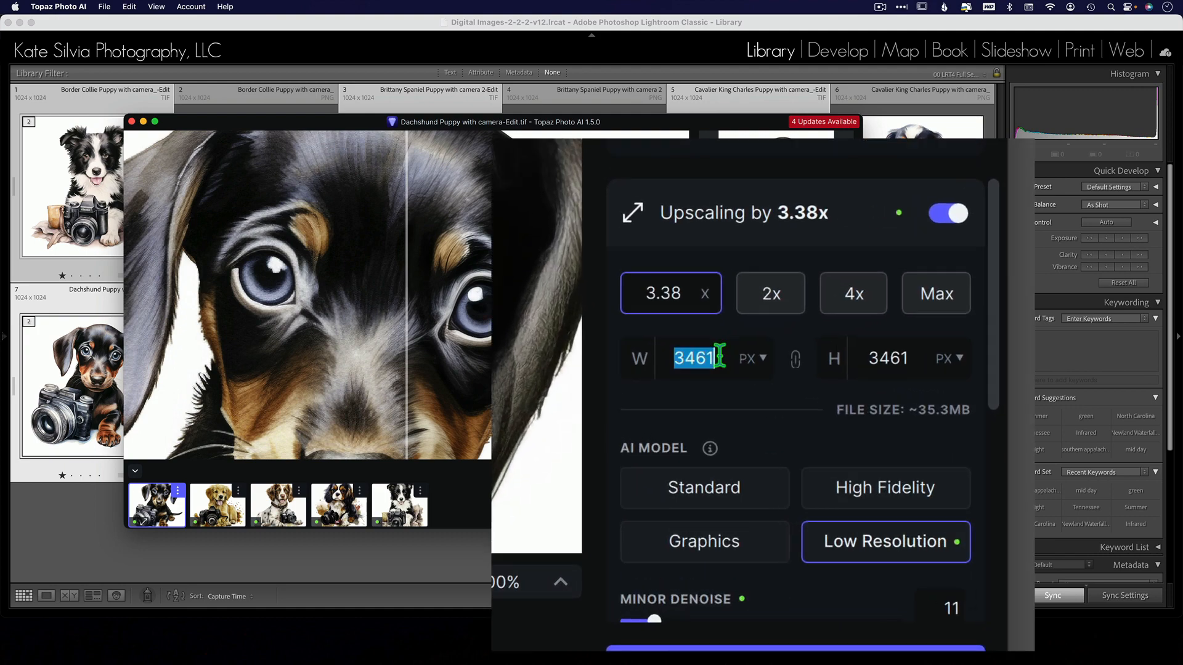
- Enter 5000 as the upscale width so the Dachshund targets 5000 × 5000 px
{"action": "type", "text": "5000"}
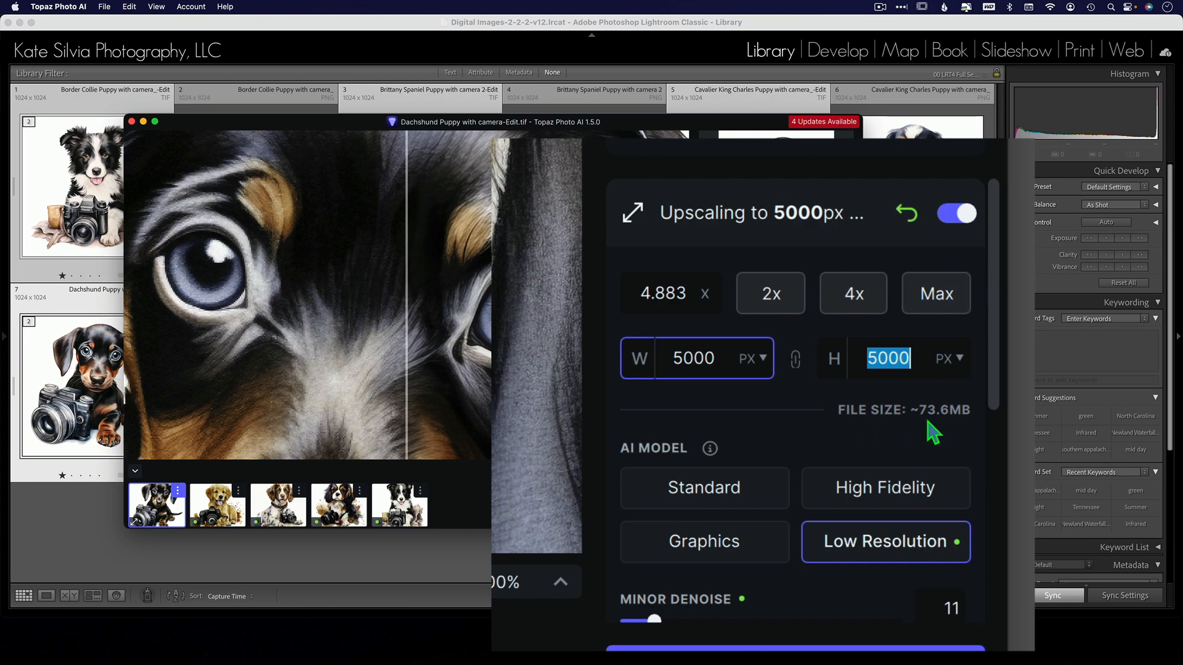
{"action": "mouse_move", "coordinate": [908, 436]}
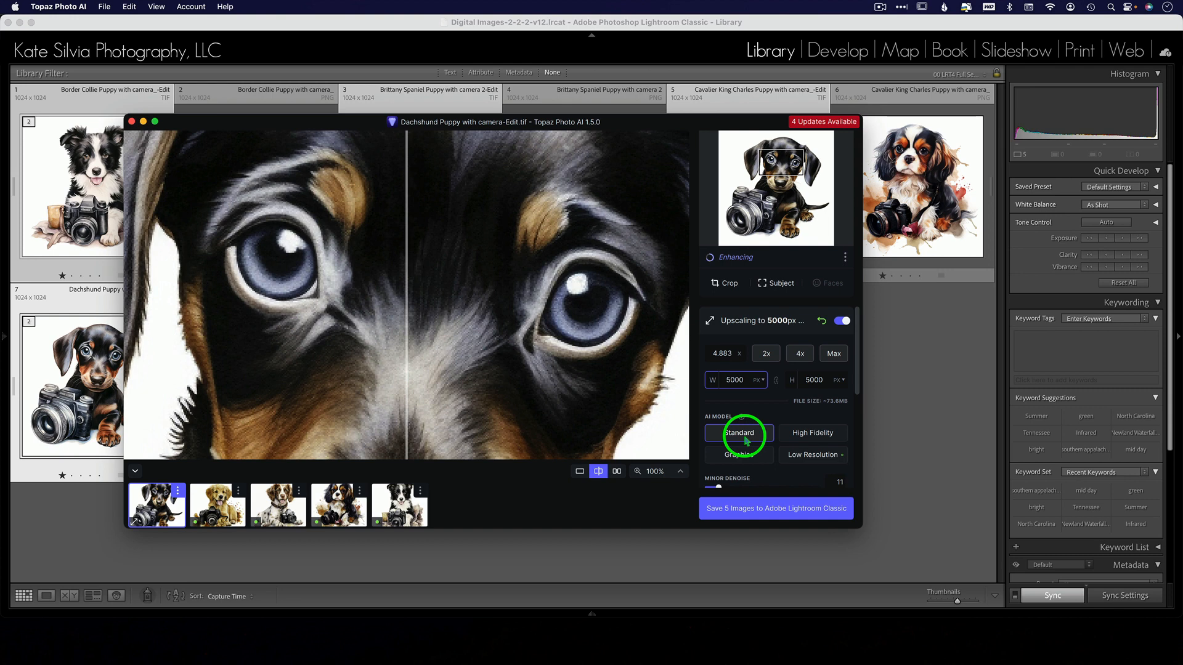
- Try the Standard, Graphics, High Fidelity and Low Resolution models, ending on Graphics
{"action": "left_click", "coordinate": [739, 454]}
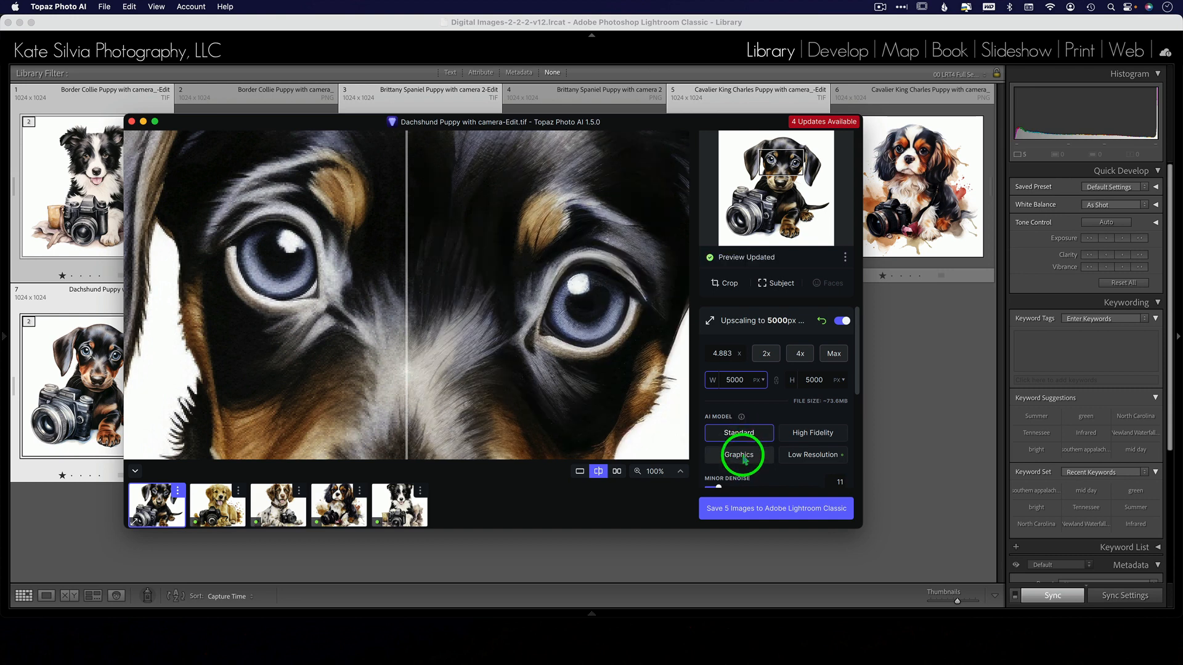
{"action": "left_click", "coordinate": [739, 454]}
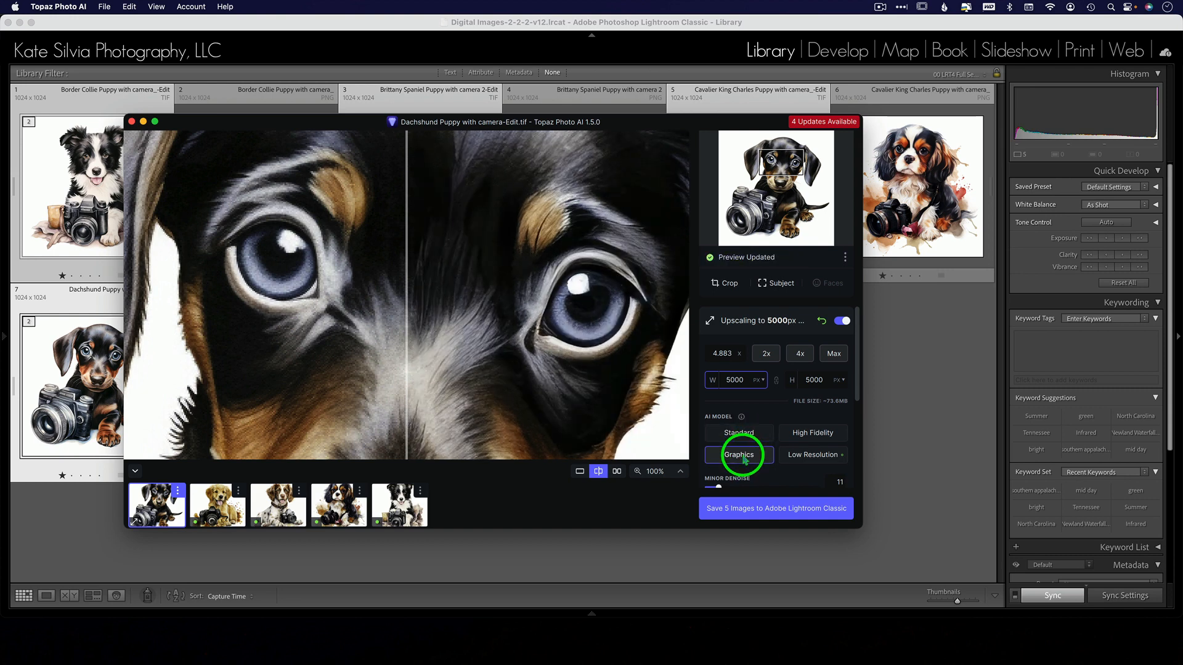
{"action": "left_click", "coordinate": [813, 433]}
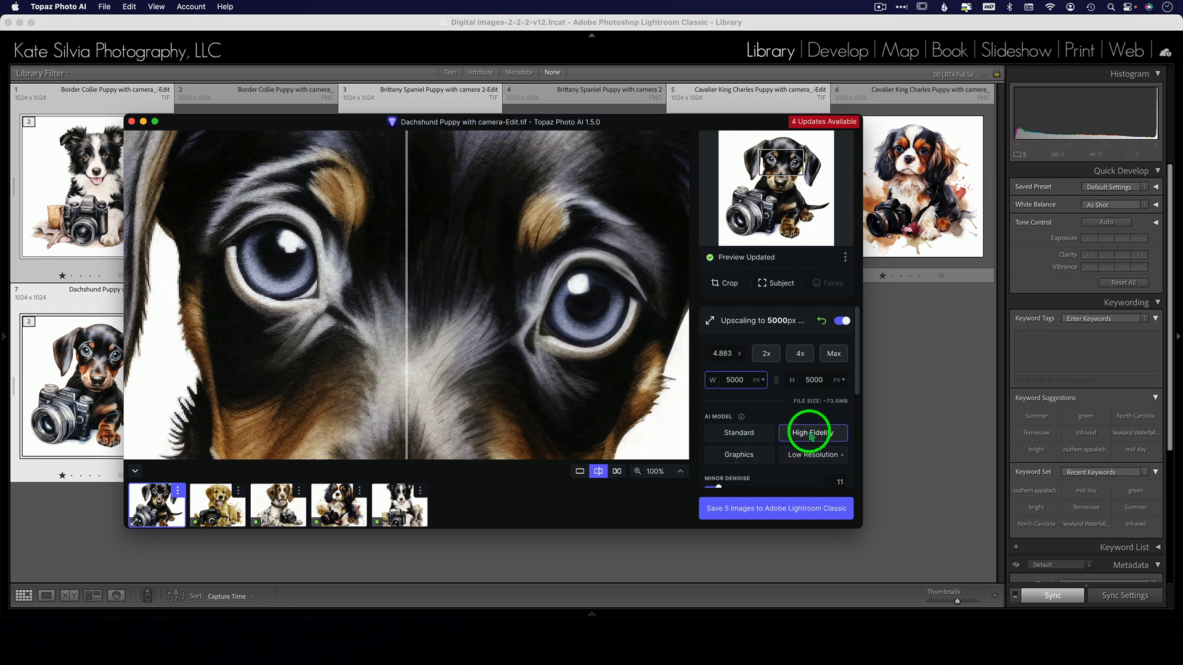
{"action": "left_click", "coordinate": [813, 454]}
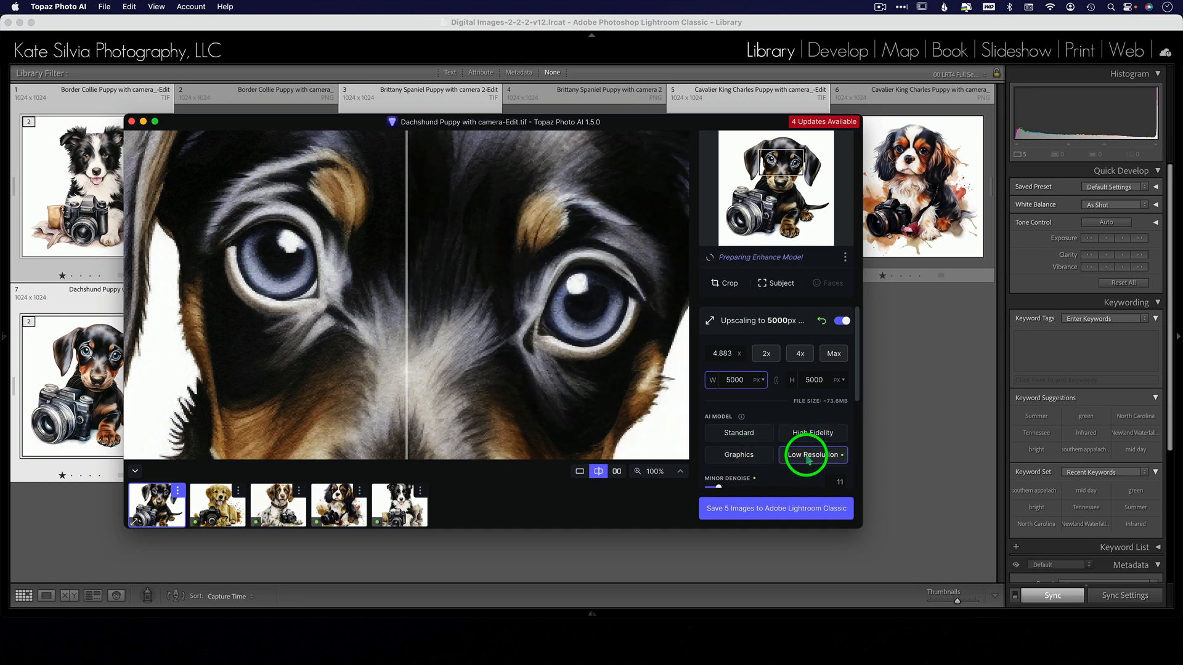
{"action": "left_click", "coordinate": [739, 454]}
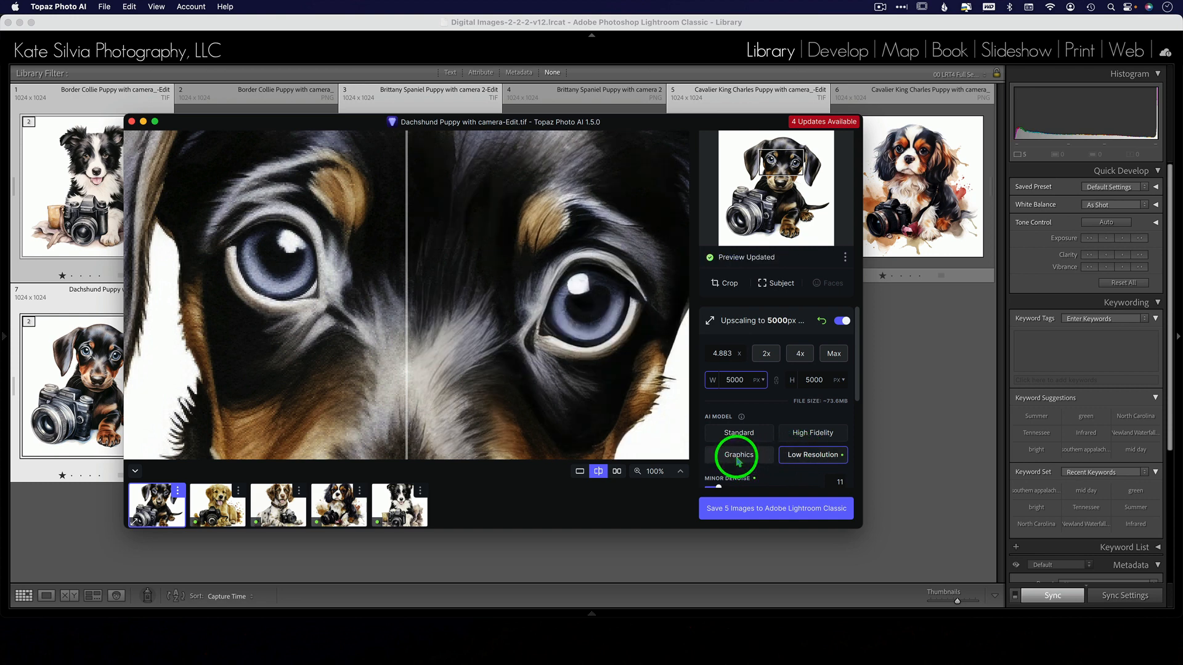
{"action": "left_click", "coordinate": [738, 454]}
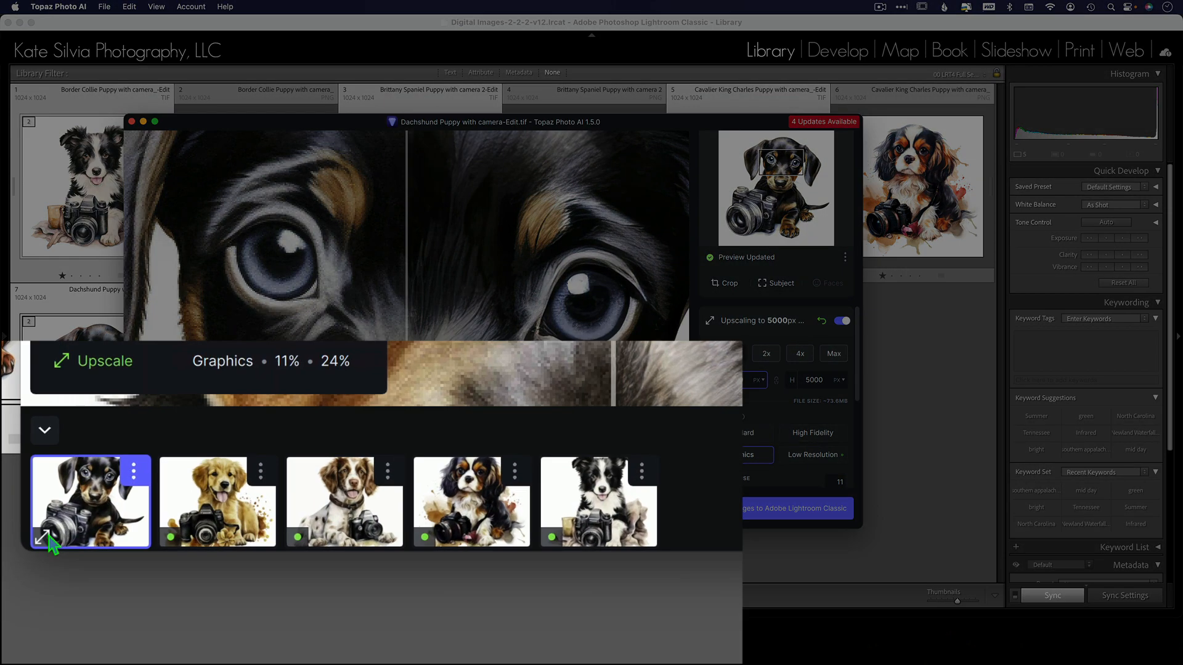
{"action": "mouse_move", "coordinate": [140, 481]}
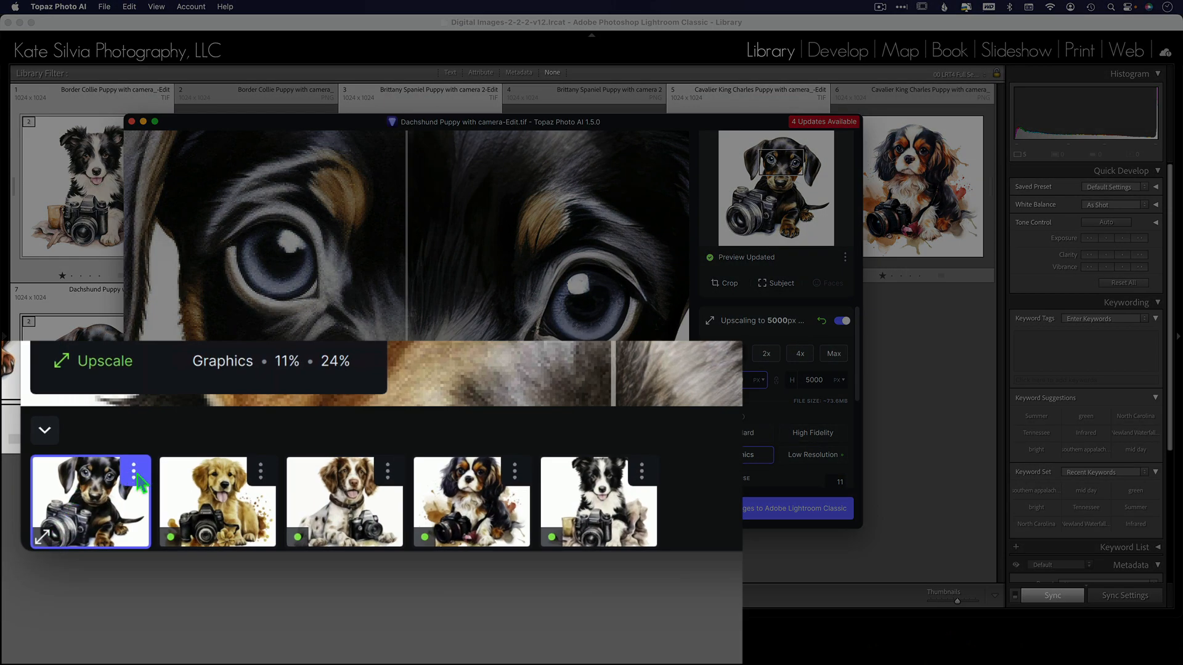
- Apply the Dachshund's current upscale settings to all images from its options menu
{"action": "left_click", "coordinate": [45, 431]}
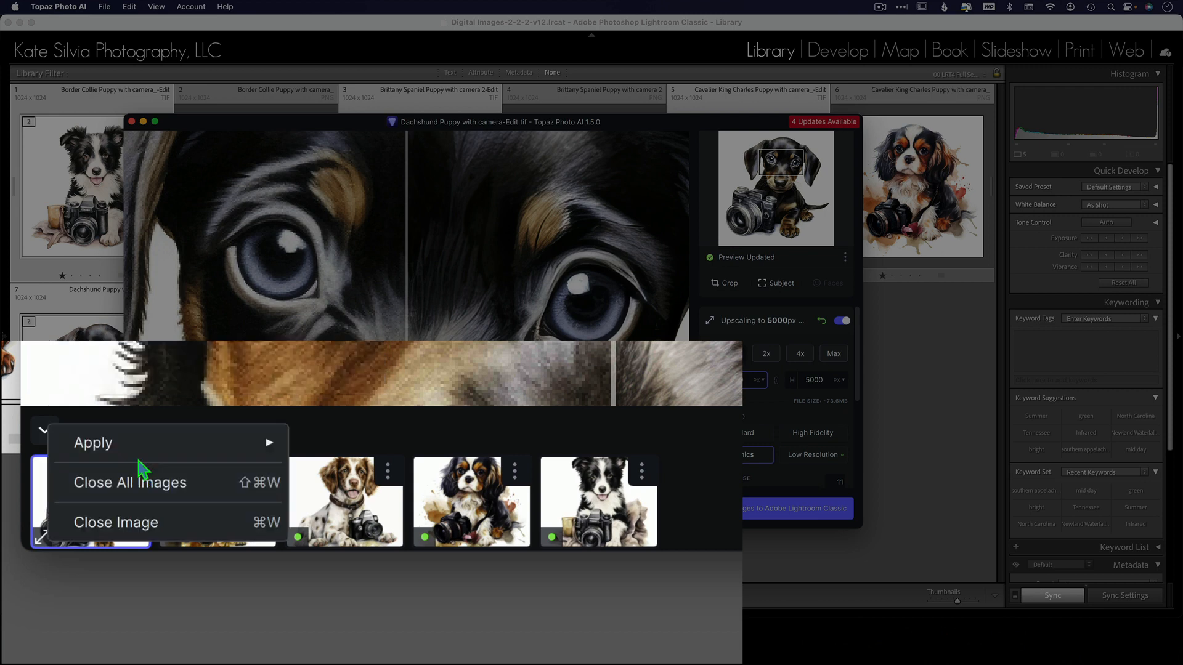
{"action": "mouse_move", "coordinate": [93, 443]}
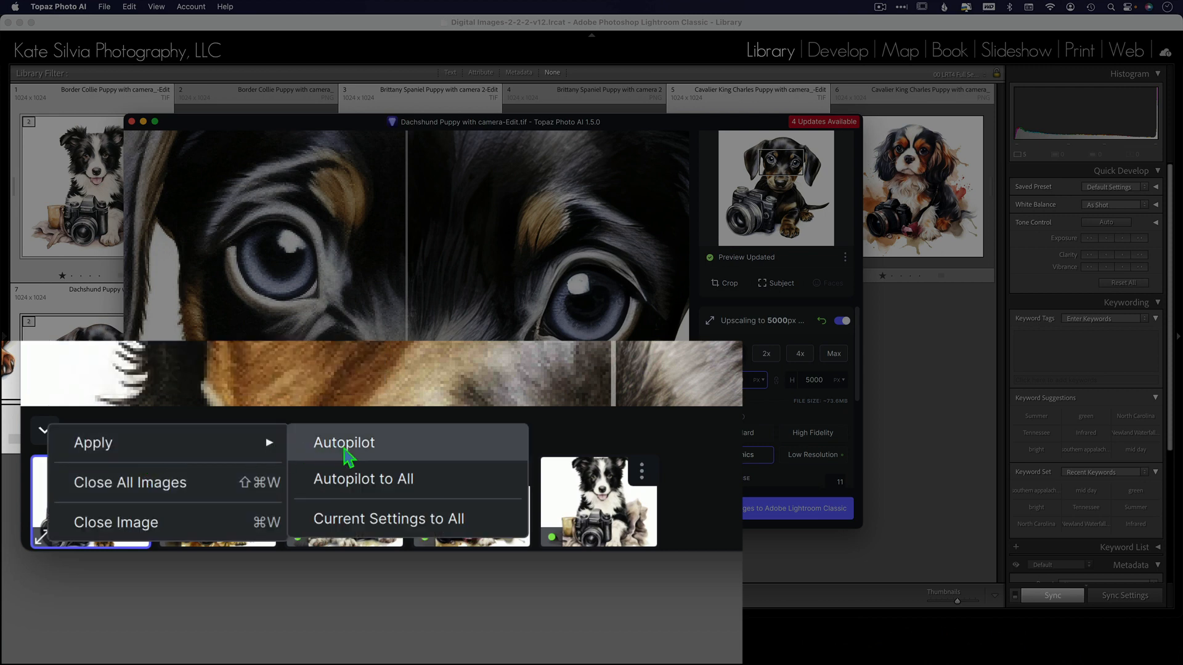
{"action": "mouse_move", "coordinate": [392, 528]}
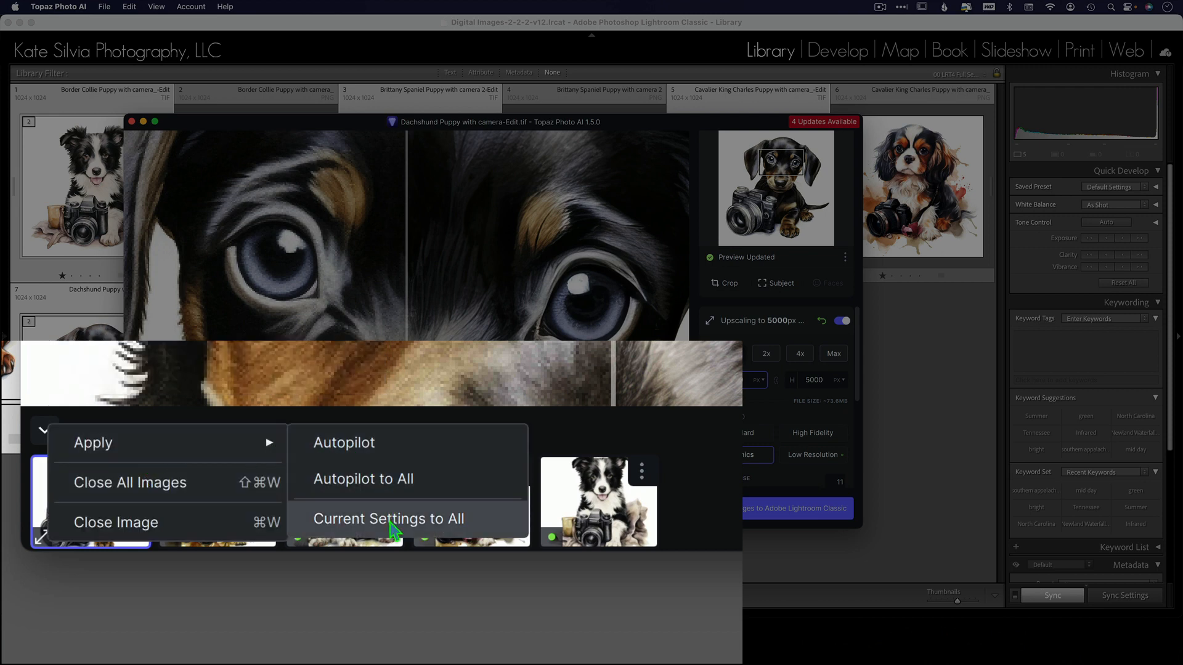
{"action": "left_click", "coordinate": [389, 518]}
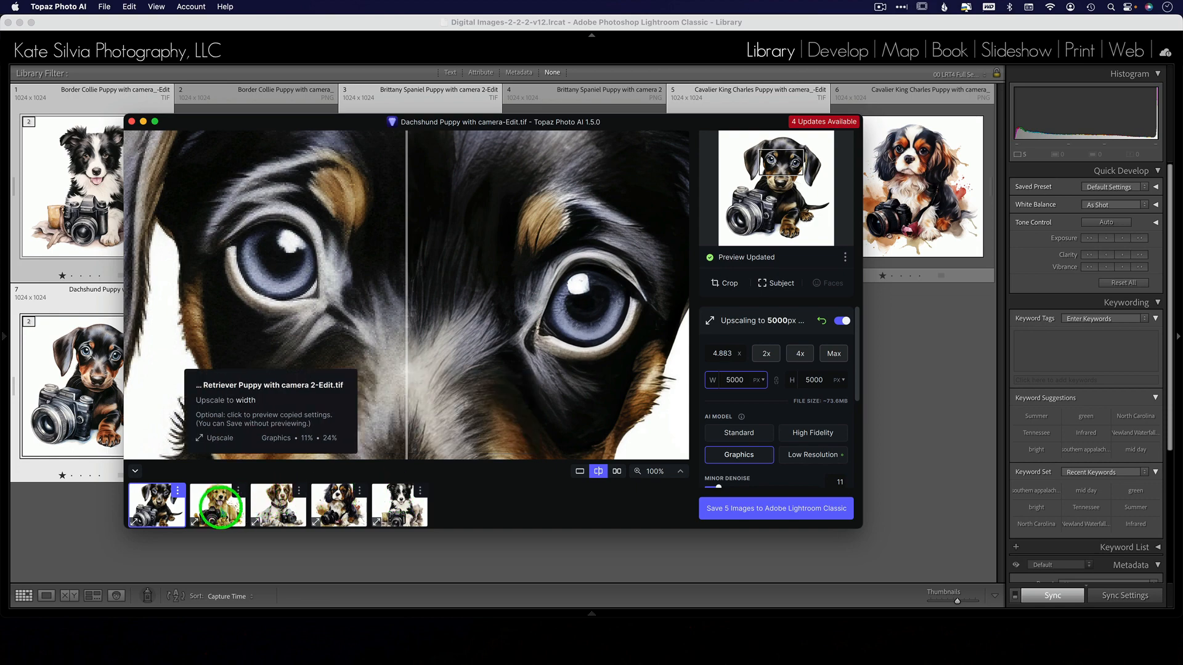
- Load and inspect the Golden Retriever, Brittany Spaniel and Border Collie previews at full detail
{"action": "left_click", "coordinate": [216, 506]}
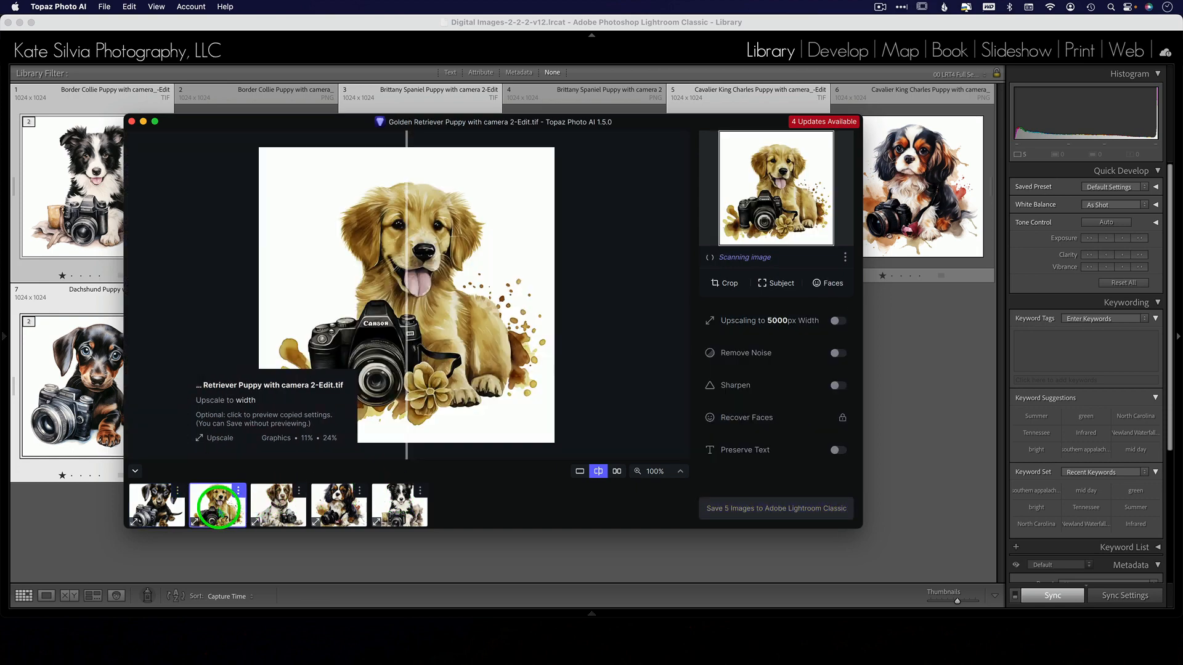
{"action": "left_click", "coordinate": [838, 320]}
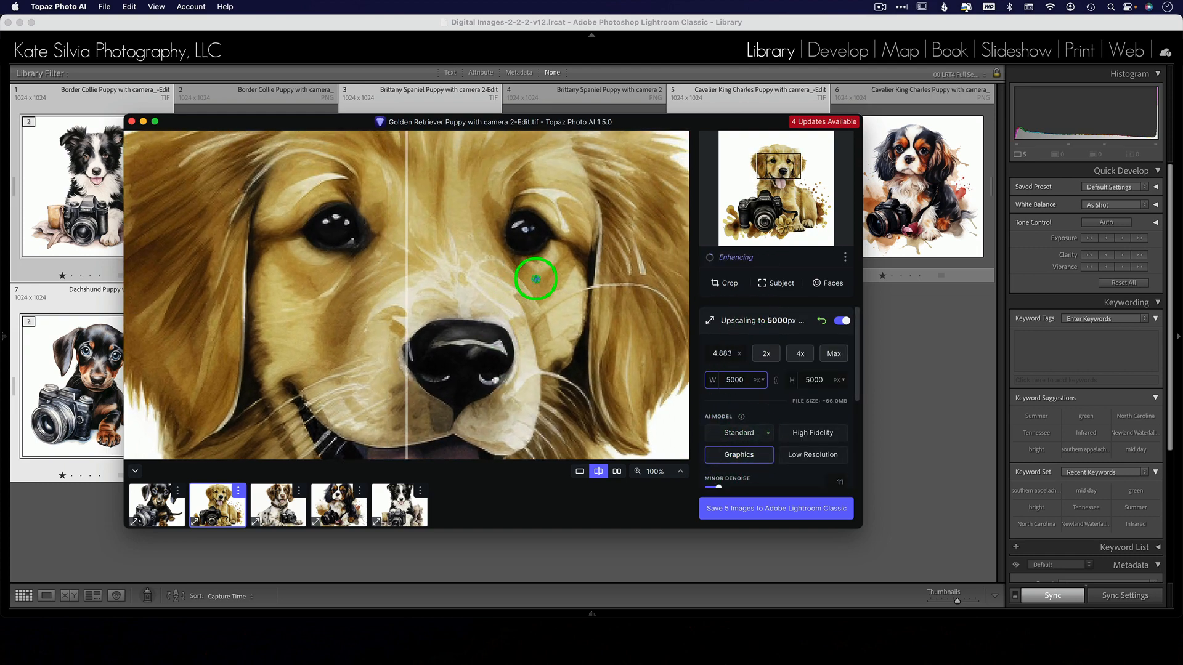
{"action": "left_click", "coordinate": [278, 504]}
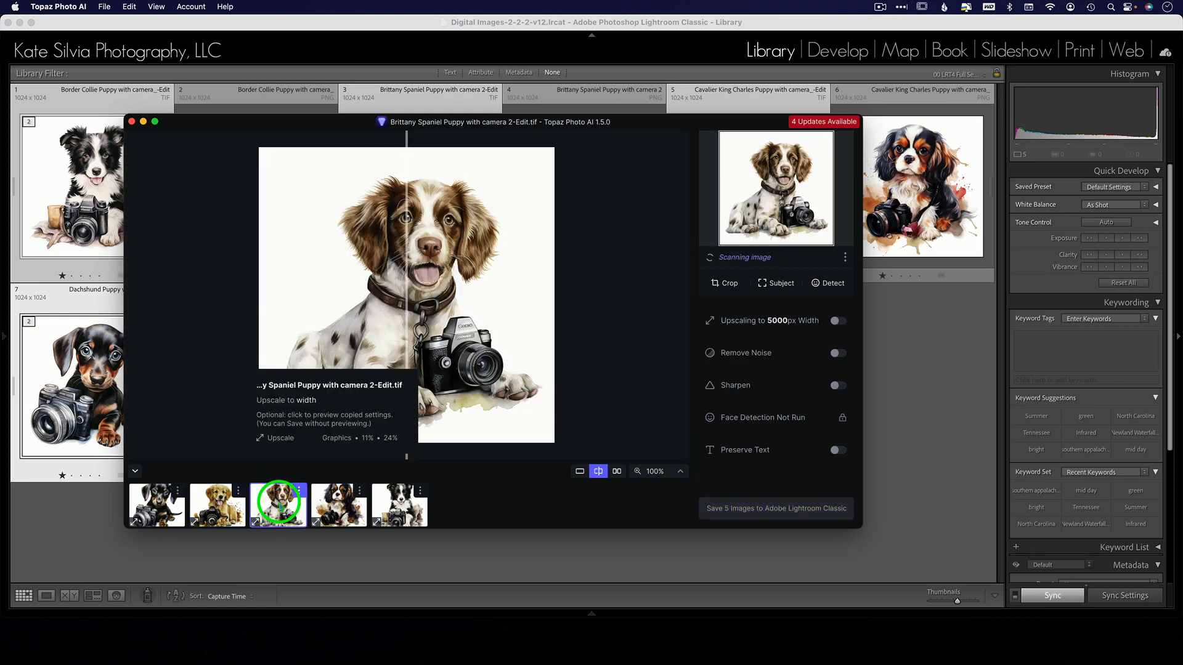
{"action": "left_click", "coordinate": [838, 320]}
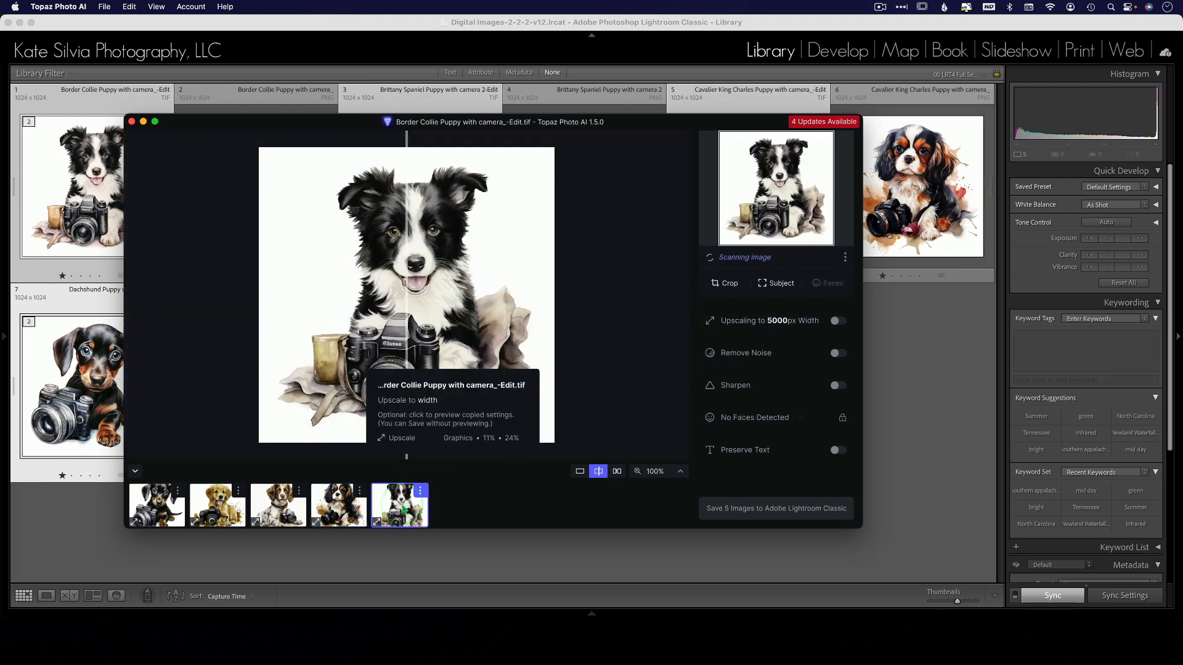
{"action": "left_click", "coordinate": [841, 320]}
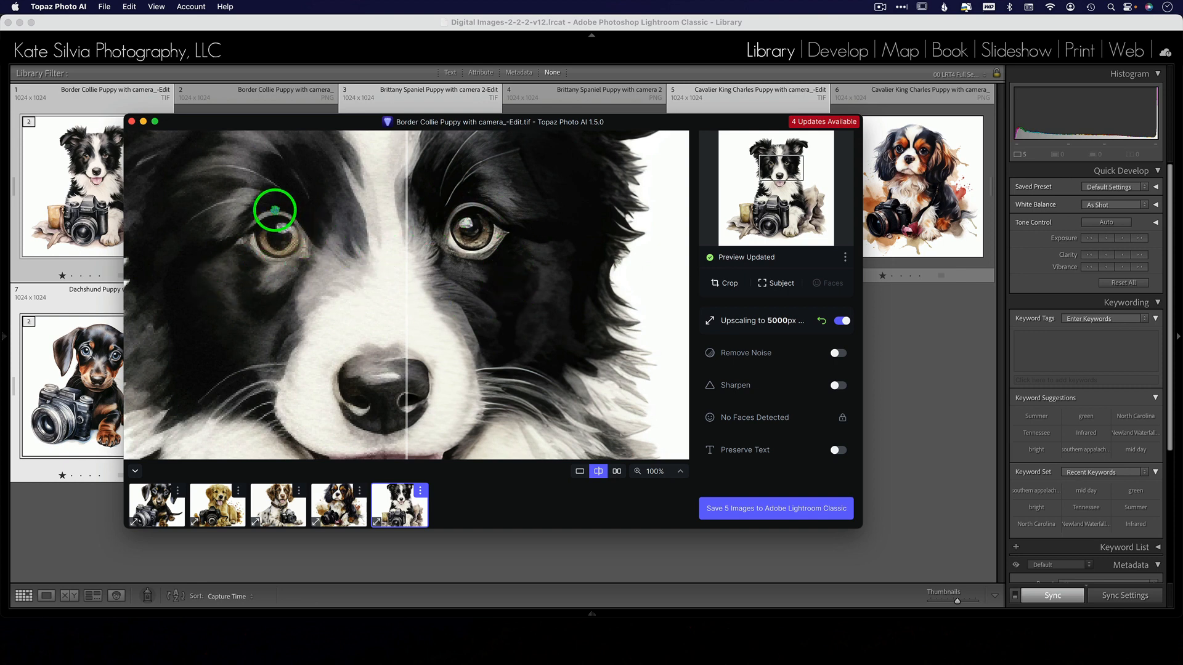
{"action": "mouse_move", "coordinate": [427, 223]}
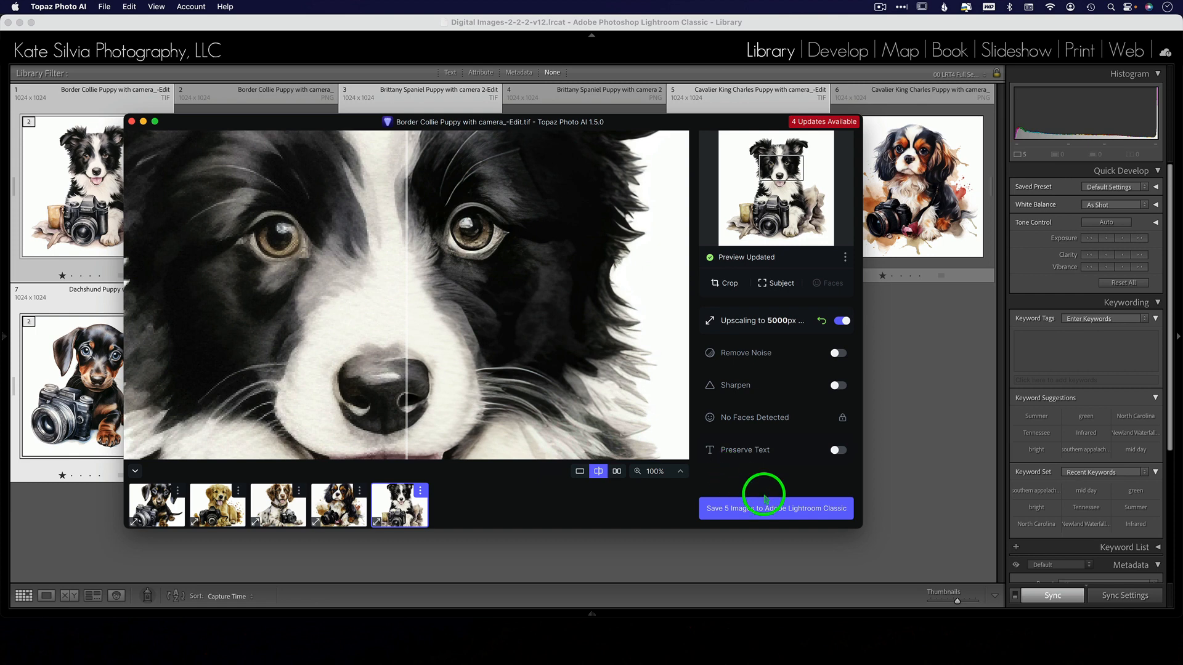
- Save the 5 upscaled images to Adobe Lightroom Classic and start the queue
{"action": "left_click", "coordinate": [775, 508]}
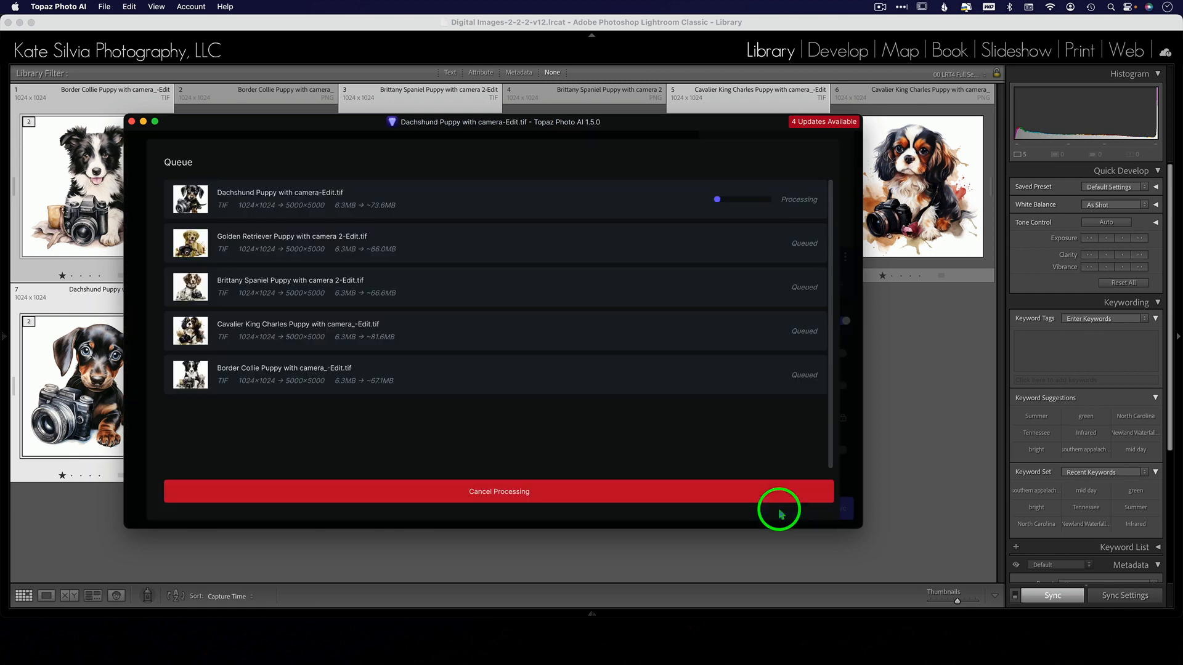
{"action": "mouse_move", "coordinate": [420, 394]}
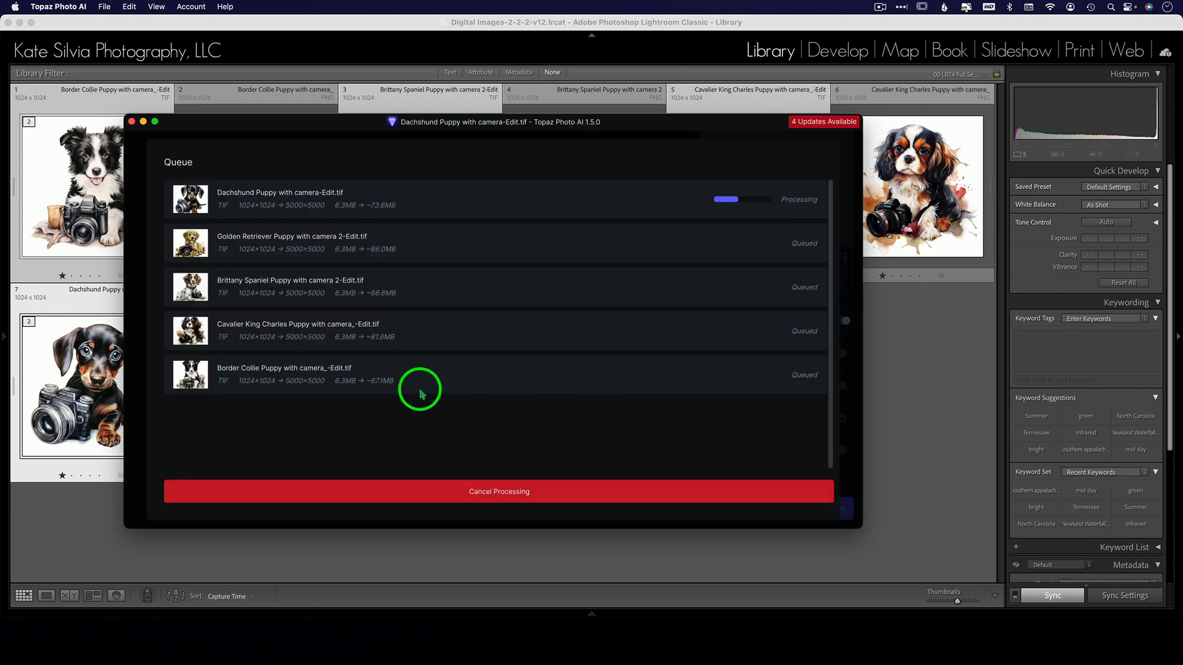
{"action": "mouse_move", "coordinate": [377, 347]}
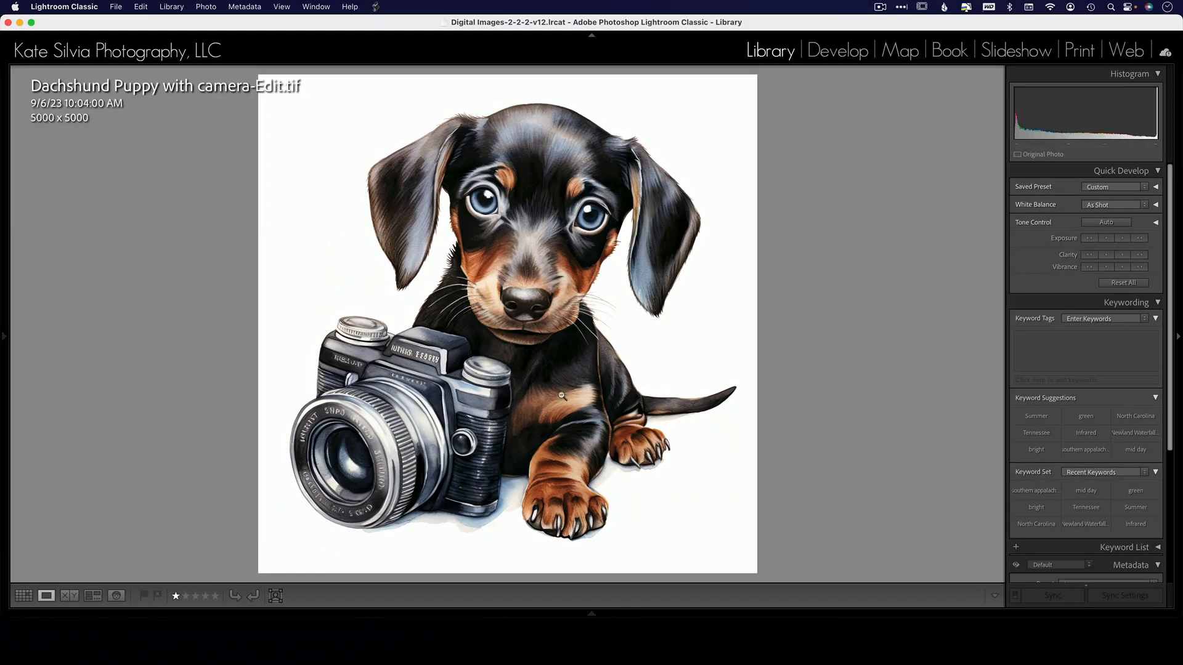
- Switch Lightroom to Grid view to see the TIF copies beside the originals
{"action": "left_click", "coordinate": [23, 596]}
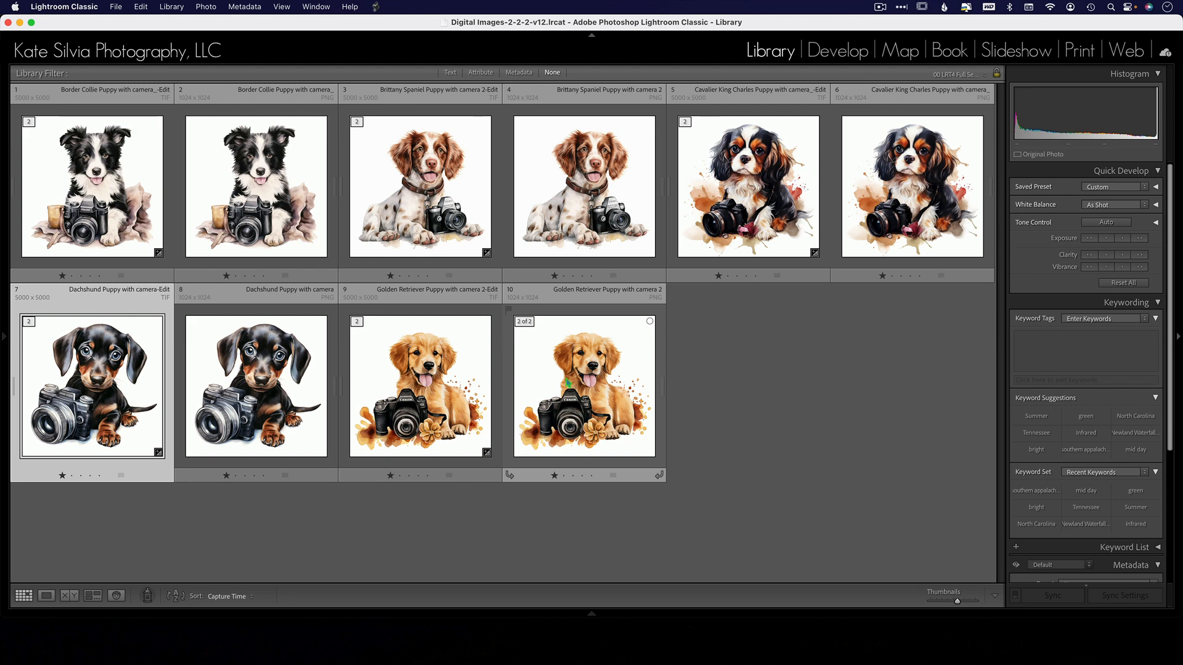